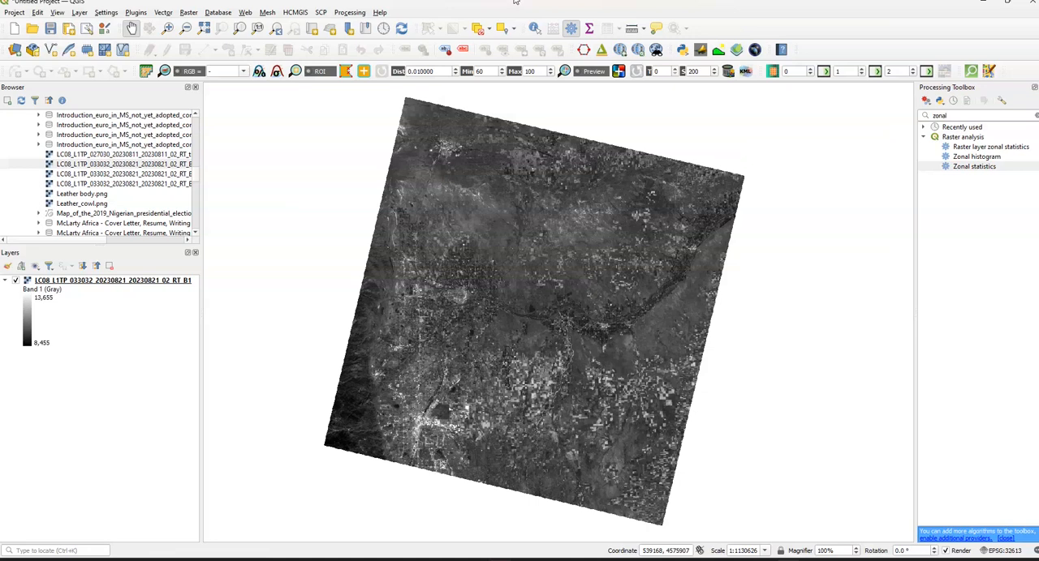
{"action": "mouse_move", "coordinate": [491, 21]}
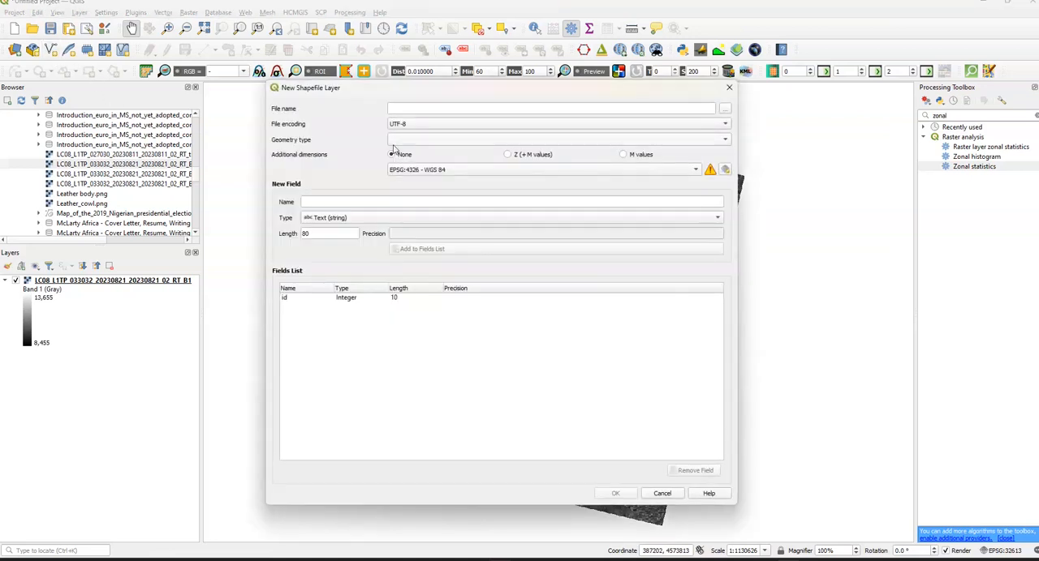
Create the polygon shapefile 'Test Polygon 2', overwriting the existing file of that name.
{"action": "left_click", "coordinate": [552, 108]}
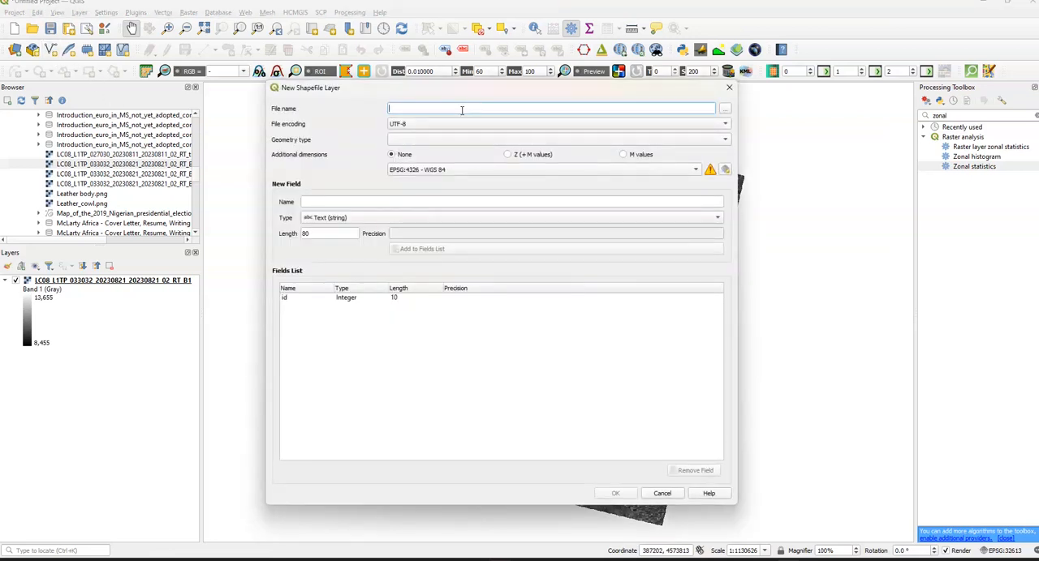
{"action": "type", "text": "Test Polygon 2"}
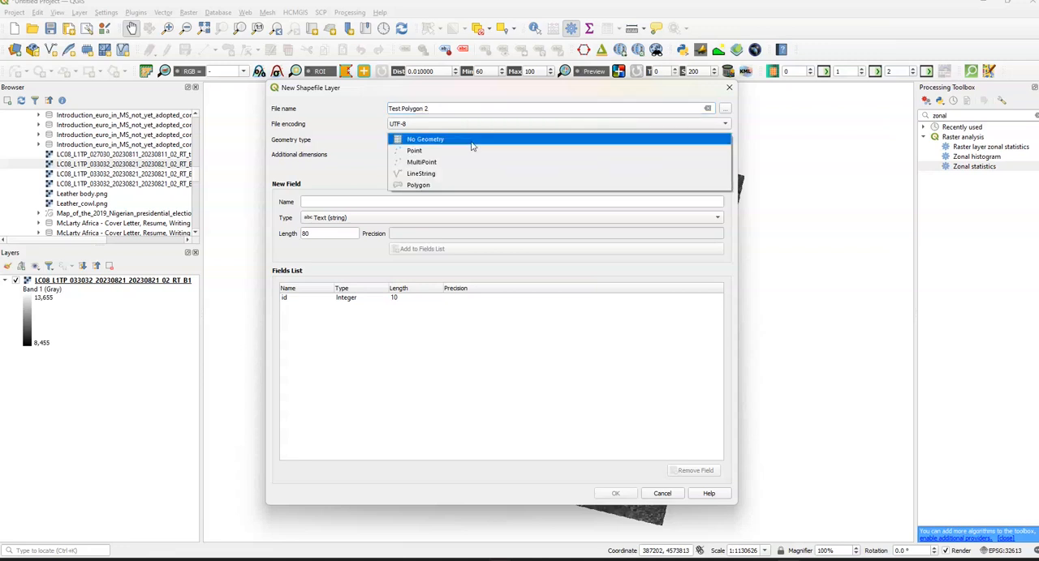
{"action": "left_click", "coordinate": [418, 185]}
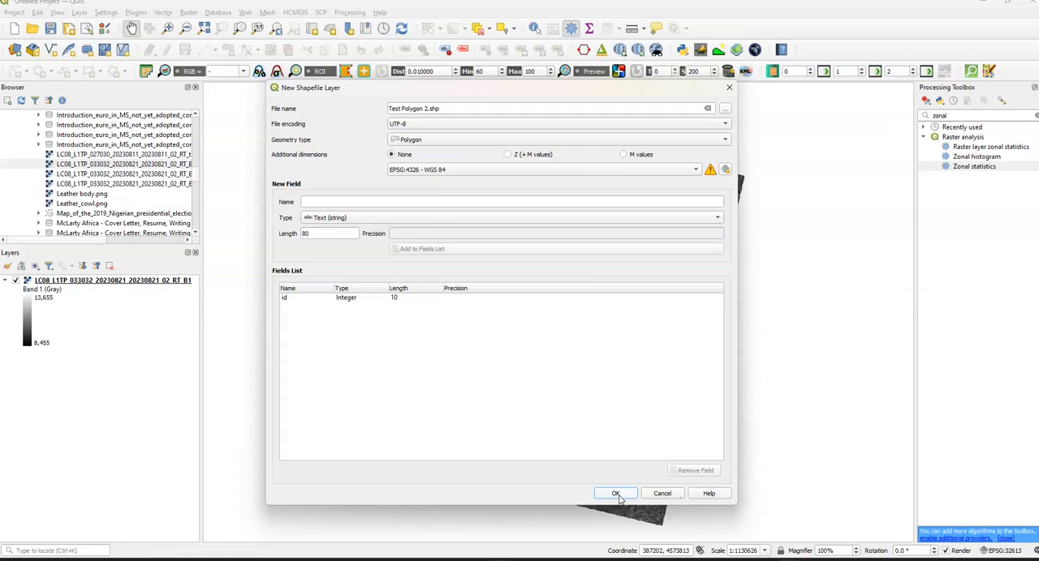
{"action": "left_click", "coordinate": [615, 494]}
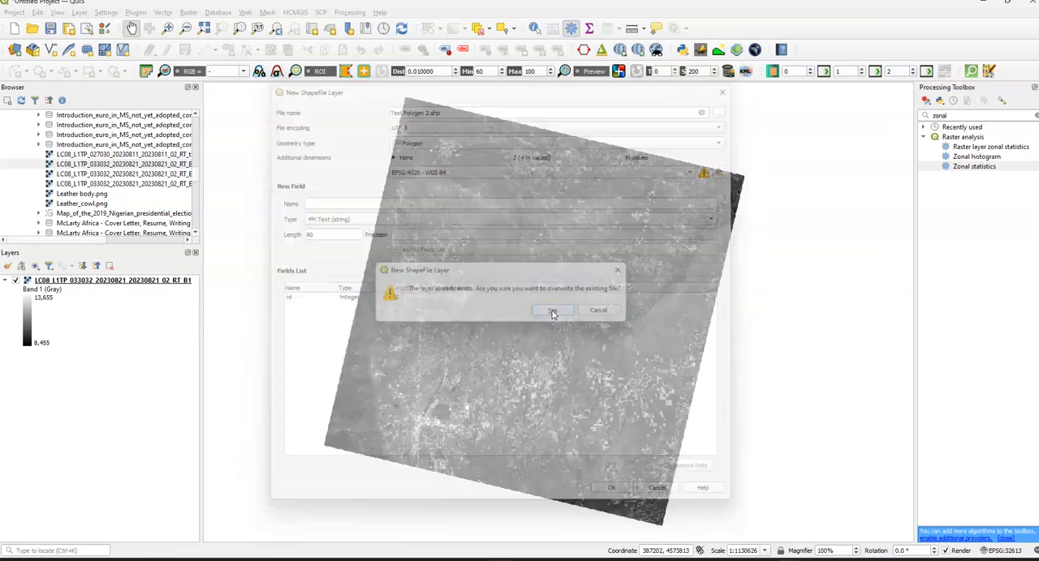
{"action": "left_click", "coordinate": [553, 310]}
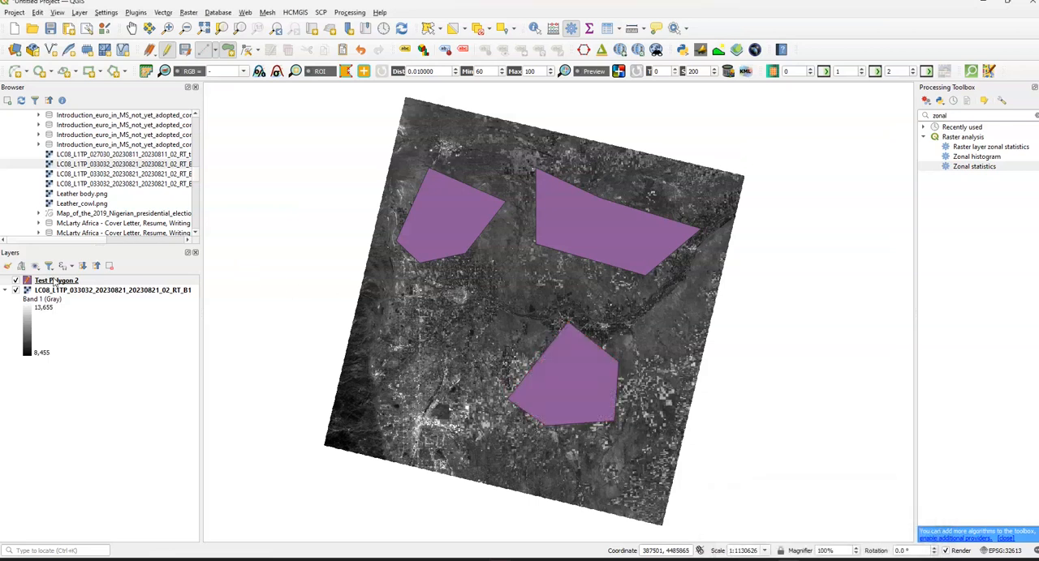
Bring up the context menu for the Test Polygon 2 layer.
{"action": "right_click", "coordinate": [56, 281]}
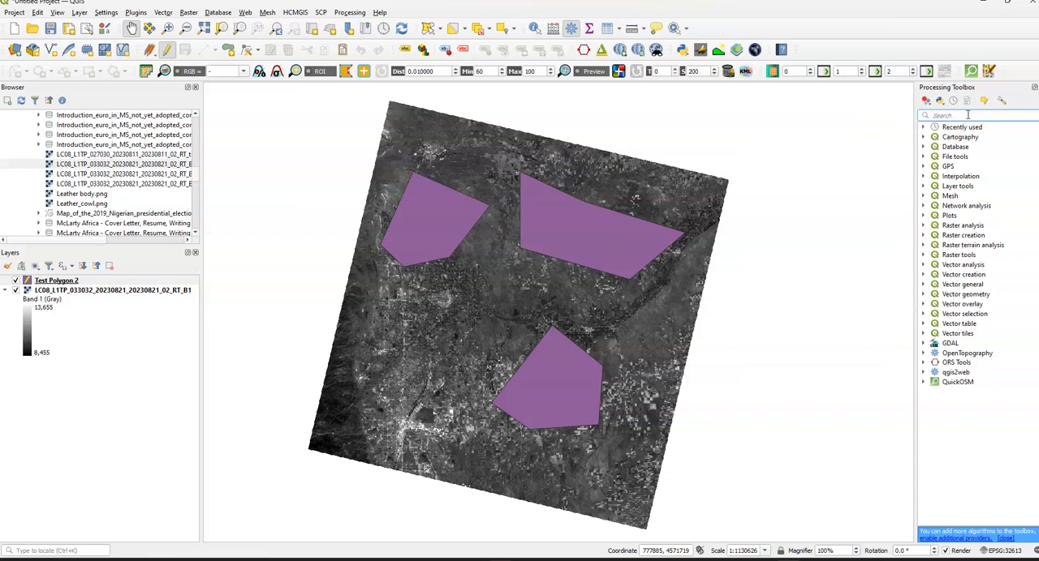
Search the toolbox for 'zonal' and choose the Landsat band 1 raster as input.
{"action": "type", "text": "zonal"}
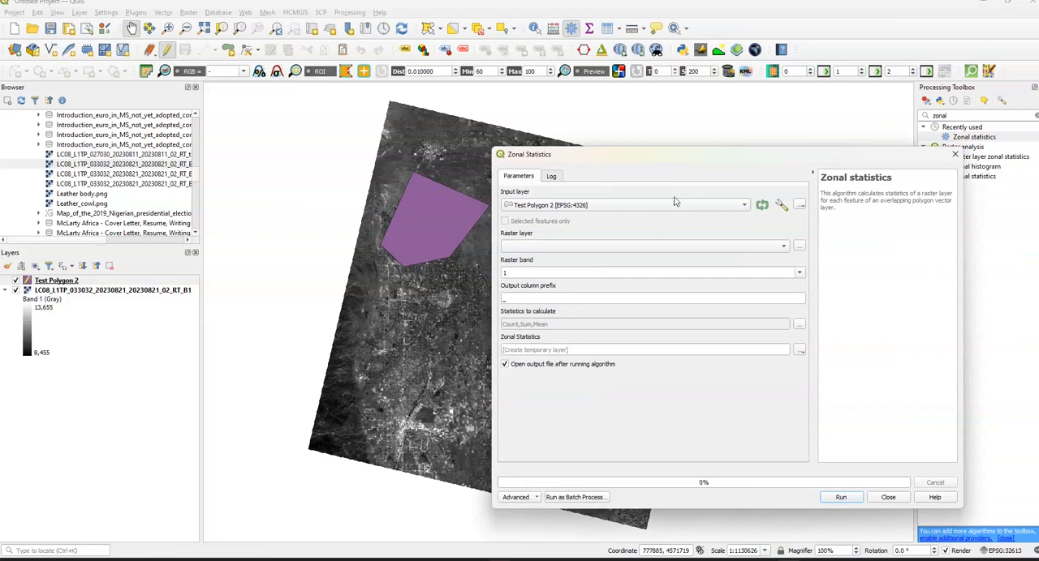
{"action": "left_click", "coordinate": [625, 205]}
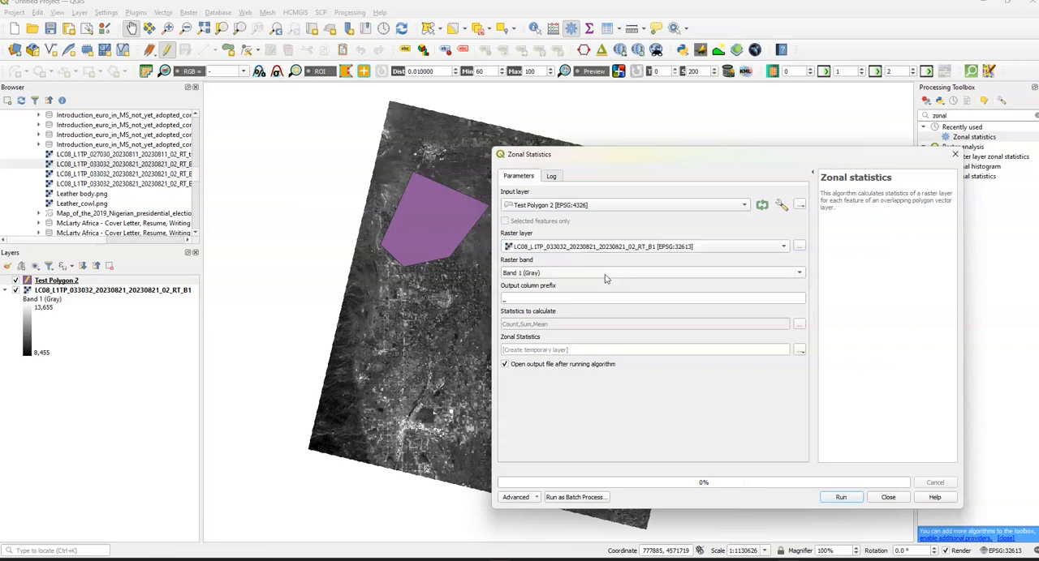
{"action": "mouse_move", "coordinate": [801, 331]}
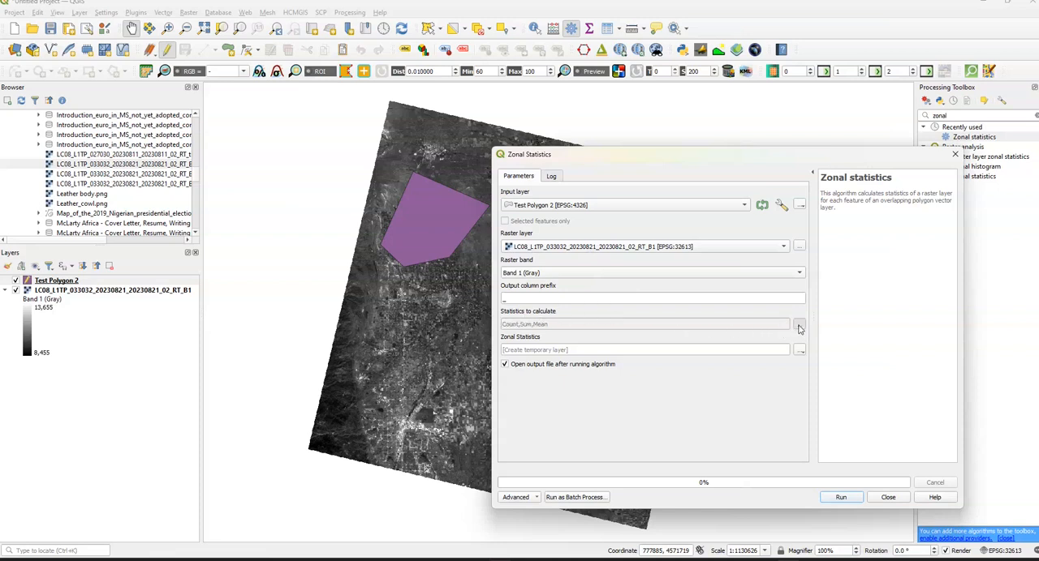
Limit the statistics to count, mean and minimum, then run Zonal Statistics.
{"action": "left_click", "coordinate": [799, 324]}
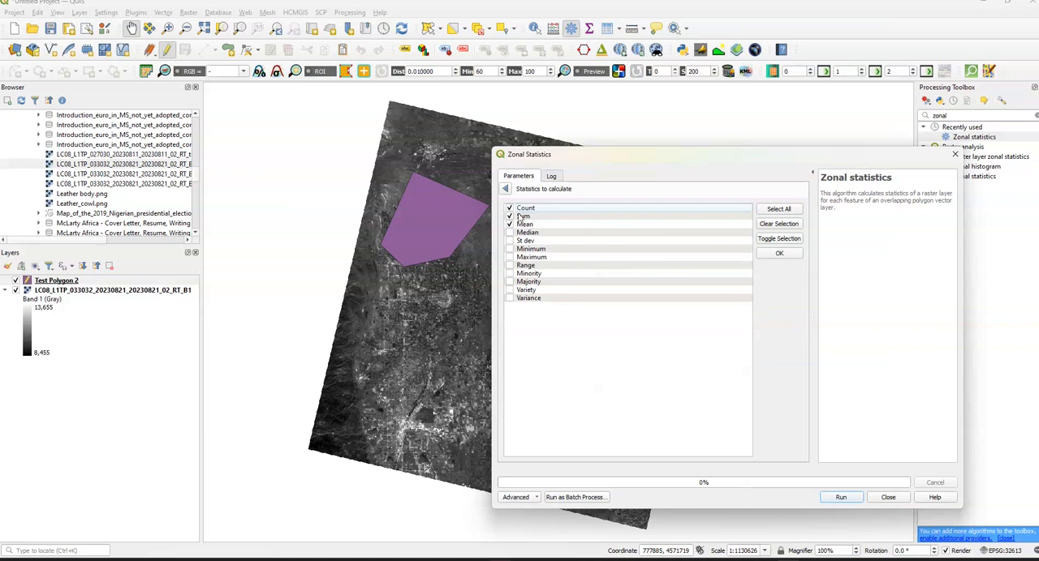
{"action": "left_click", "coordinate": [509, 216]}
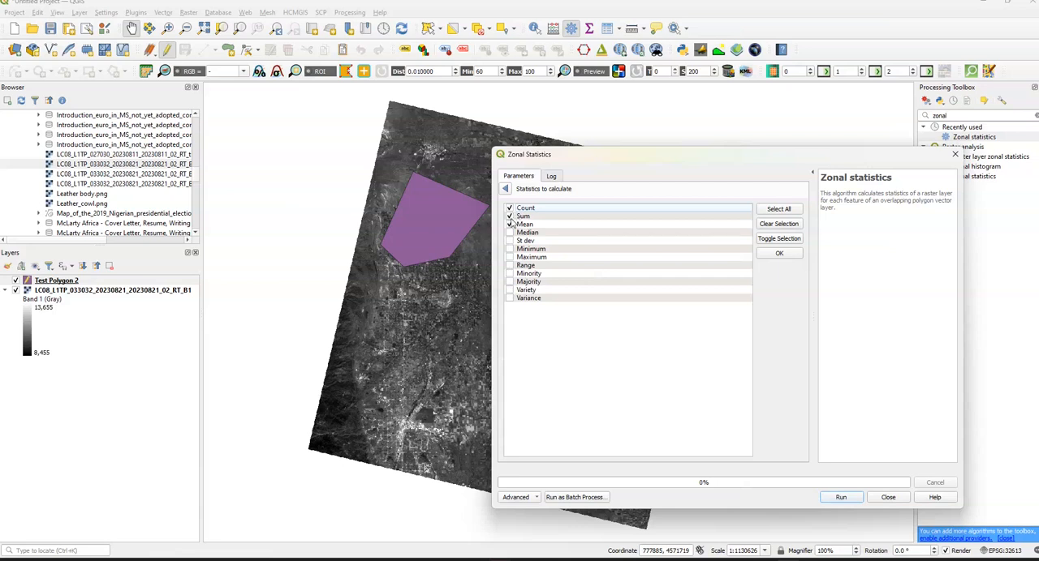
{"action": "mouse_move", "coordinate": [511, 227]}
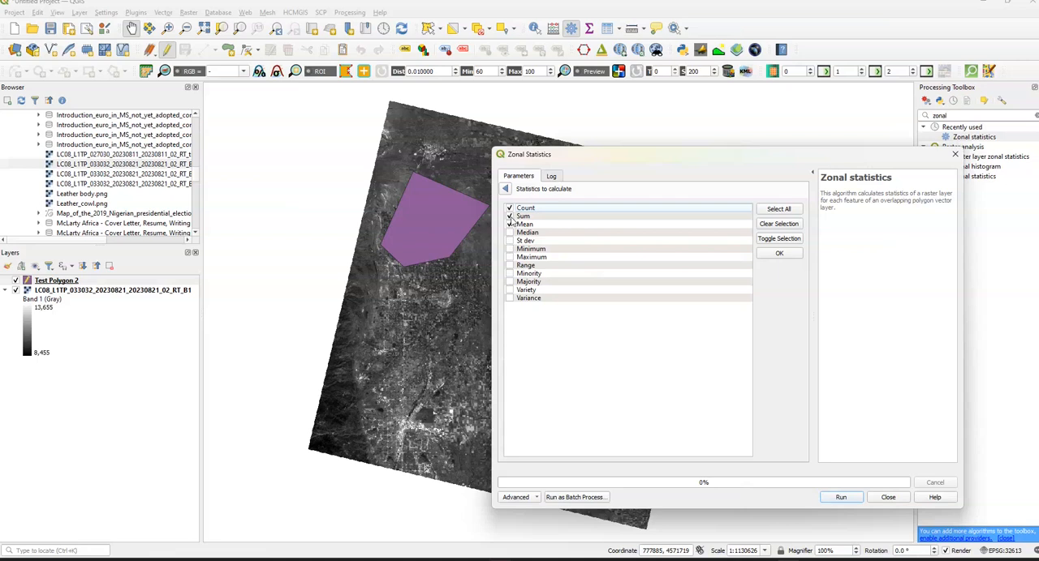
{"action": "left_click", "coordinate": [509, 216]}
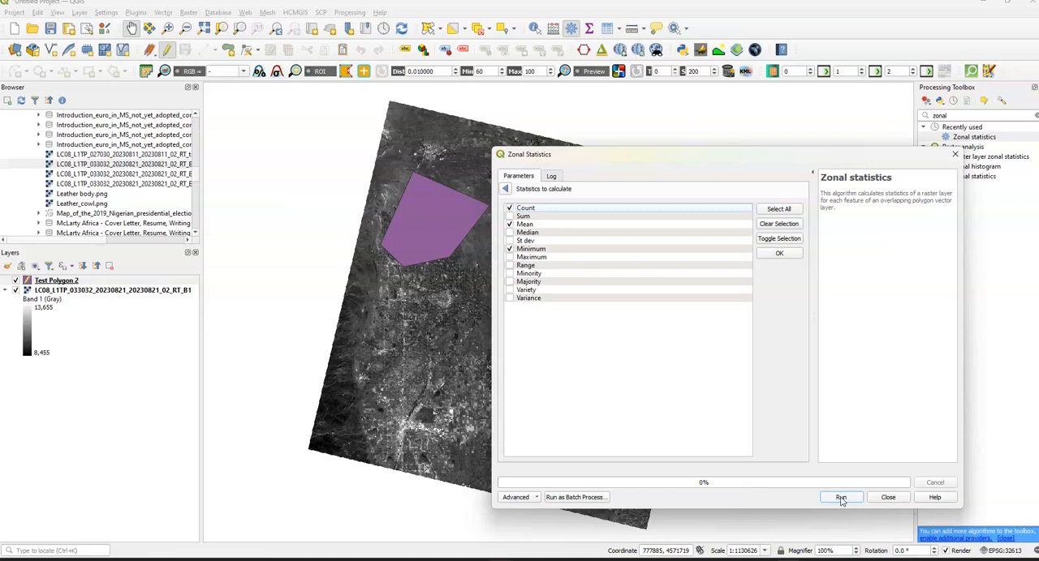
{"action": "left_click", "coordinate": [841, 498]}
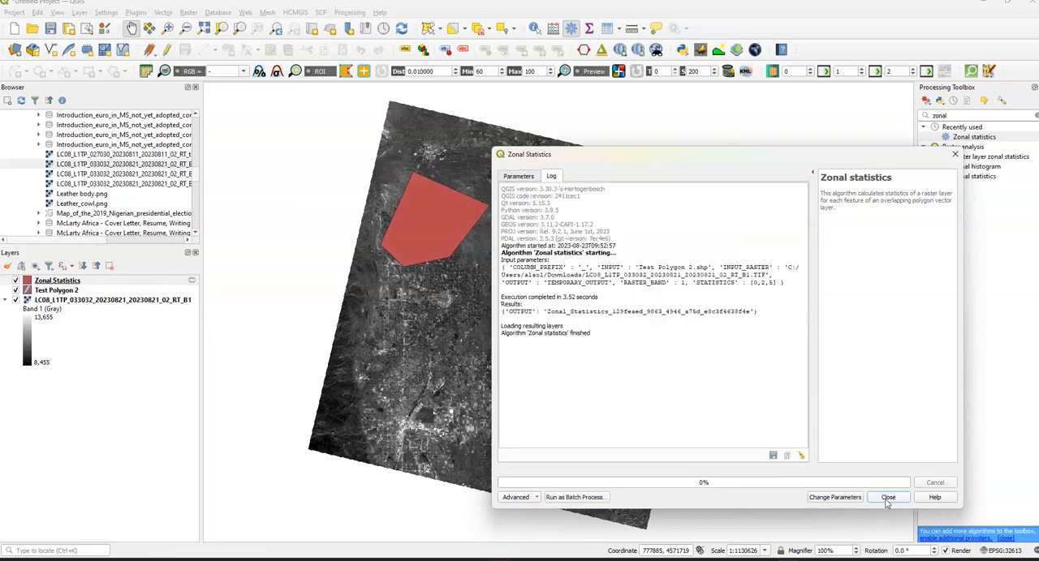
Close the tool and check Test Polygon 2's three-feature table from the layer menus.
{"action": "left_click", "coordinate": [886, 498]}
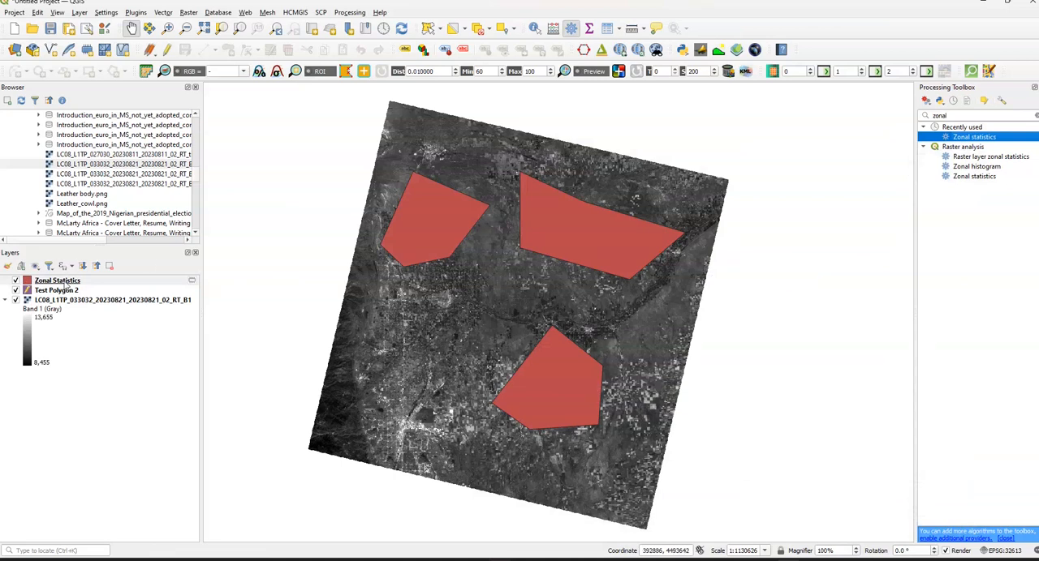
{"action": "right_click", "coordinate": [57, 281]}
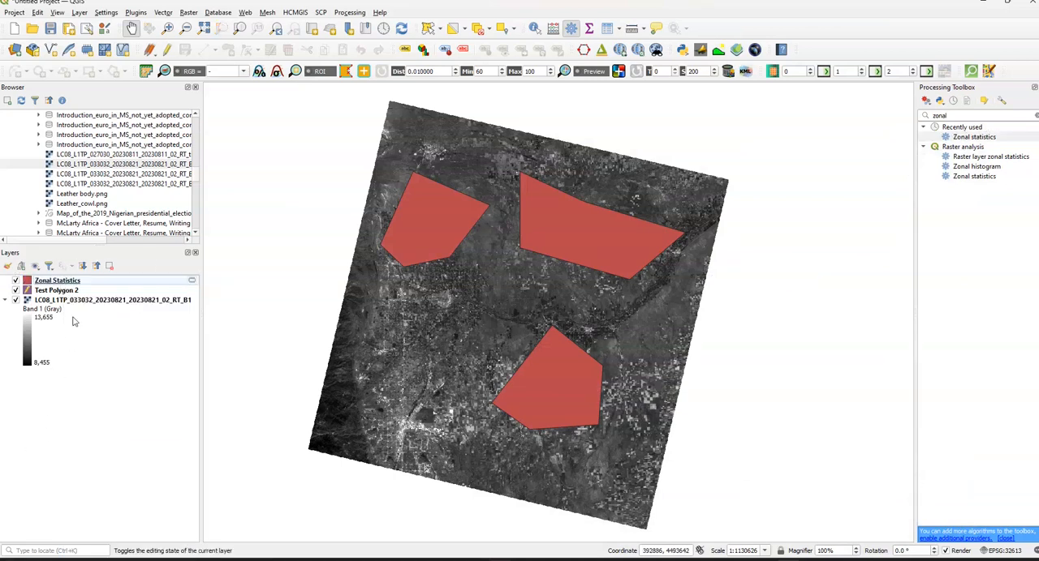
{"action": "right_click", "coordinate": [56, 290]}
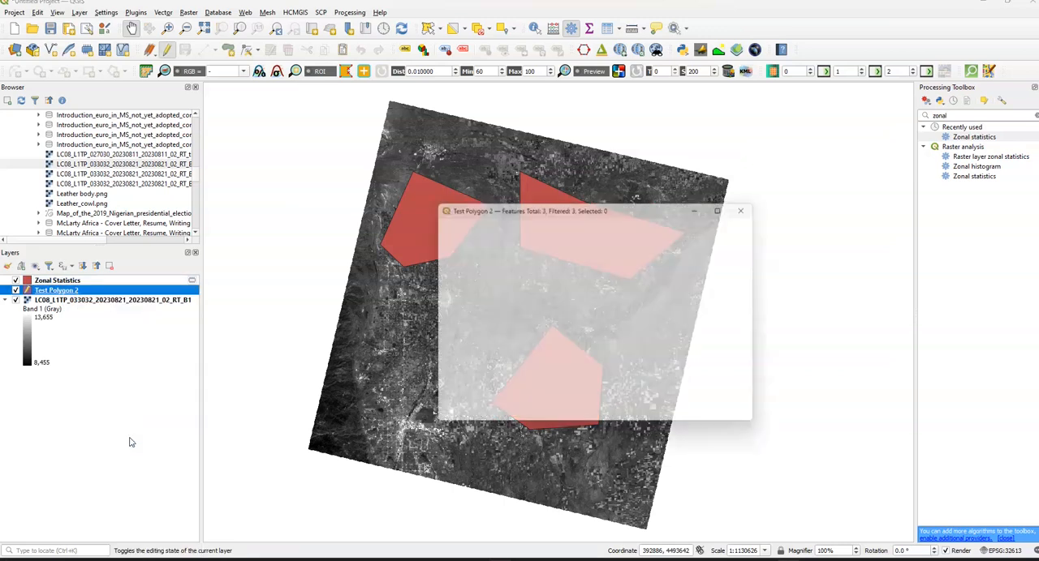
{"action": "left_click", "coordinate": [739, 211]}
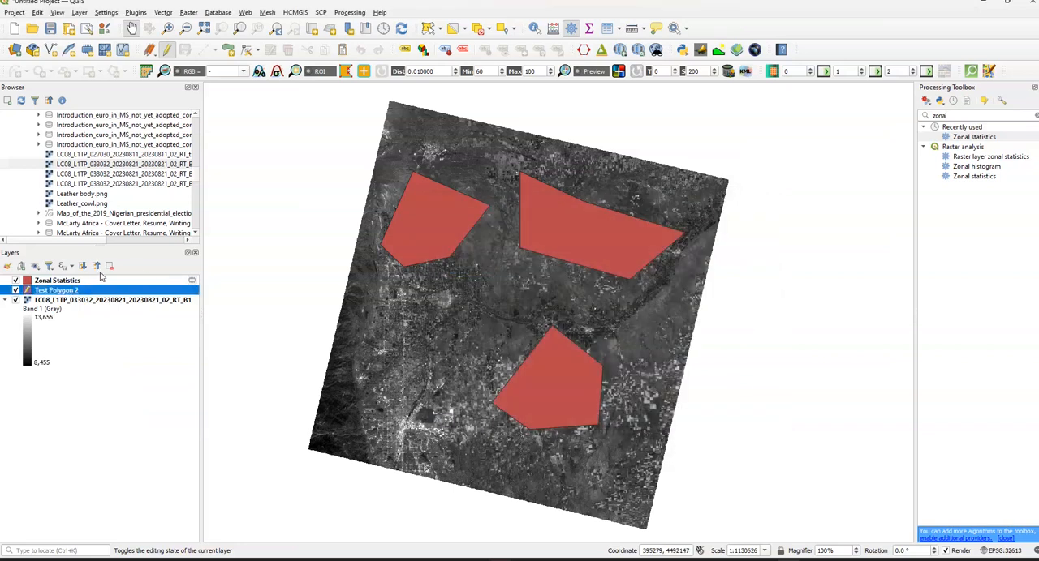
{"action": "right_click", "coordinate": [56, 280]}
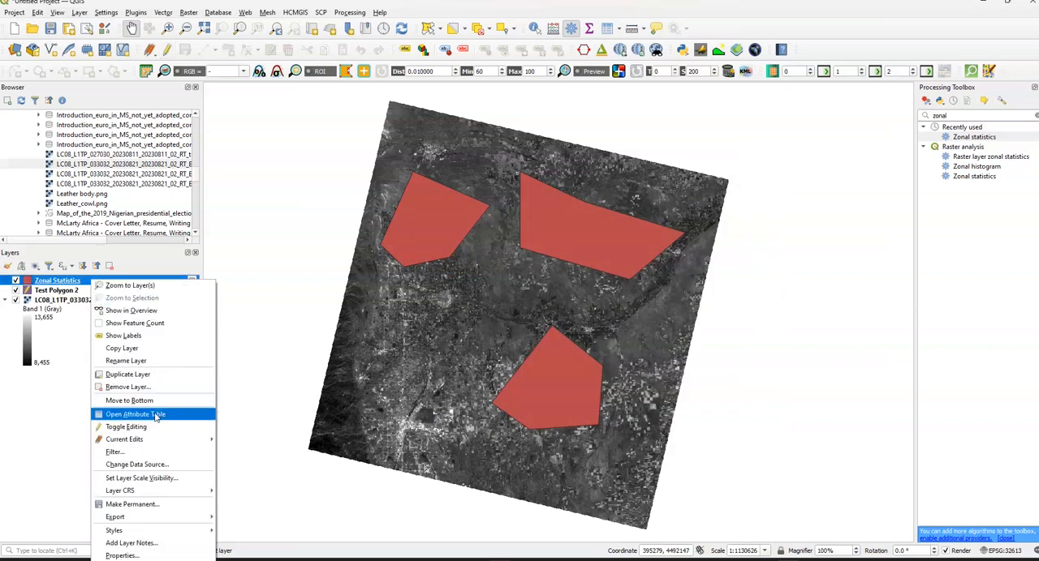
{"action": "left_click", "coordinate": [134, 414]}
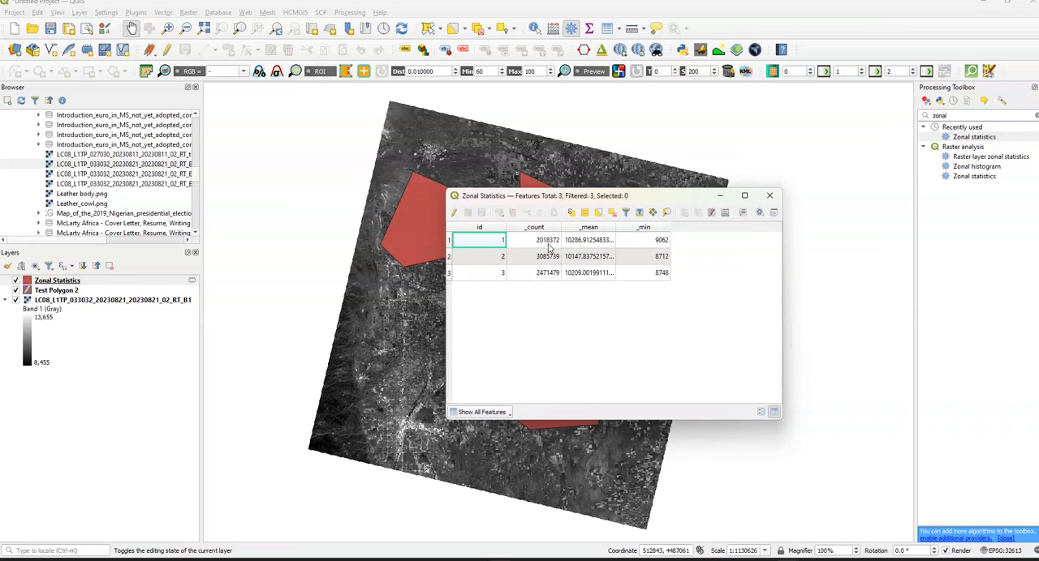
{"action": "mouse_move", "coordinate": [648, 249]}
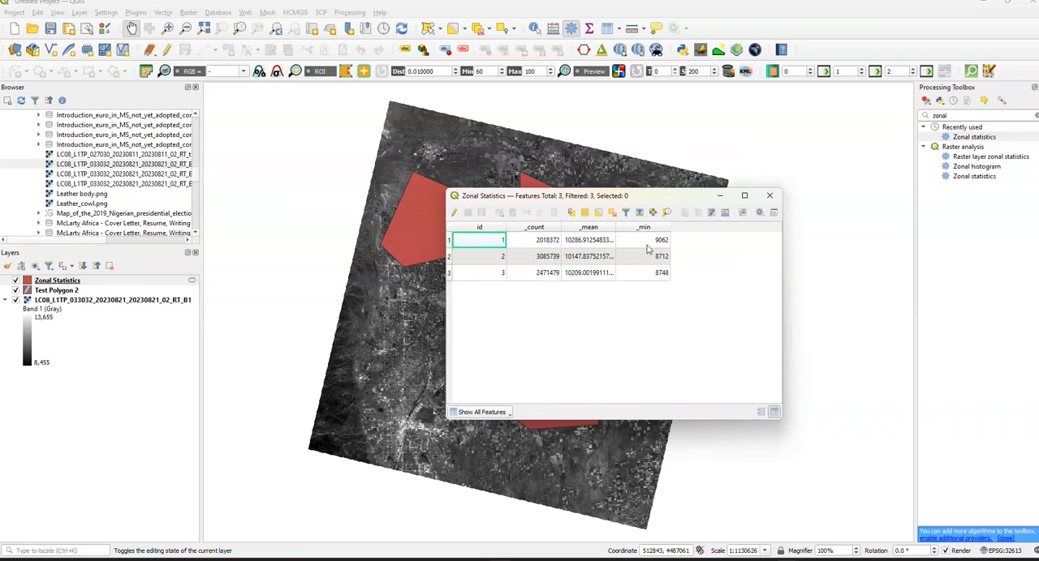
{"action": "mouse_move", "coordinate": [675, 269]}
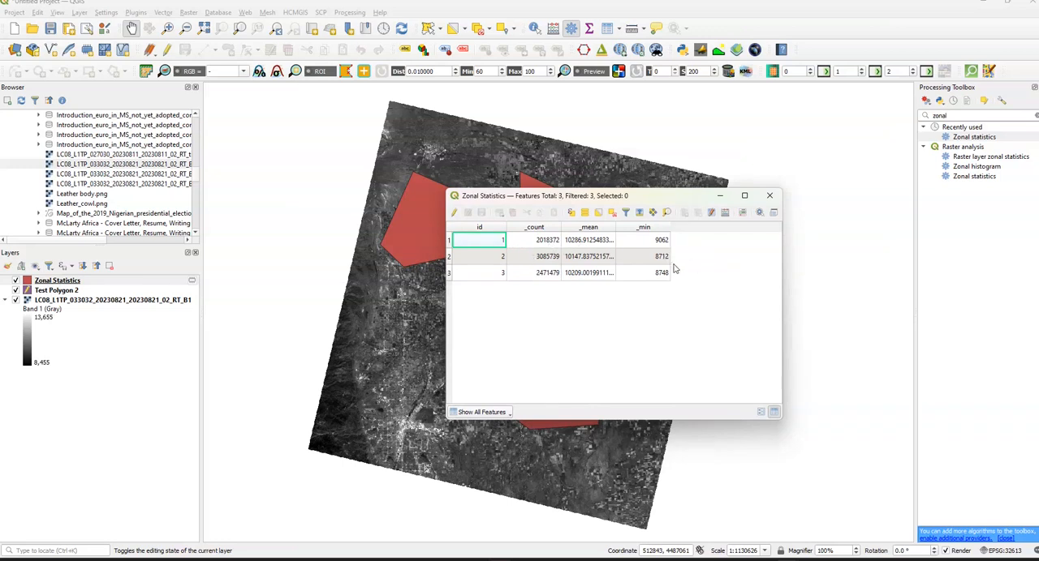
{"action": "mouse_move", "coordinate": [596, 231]}
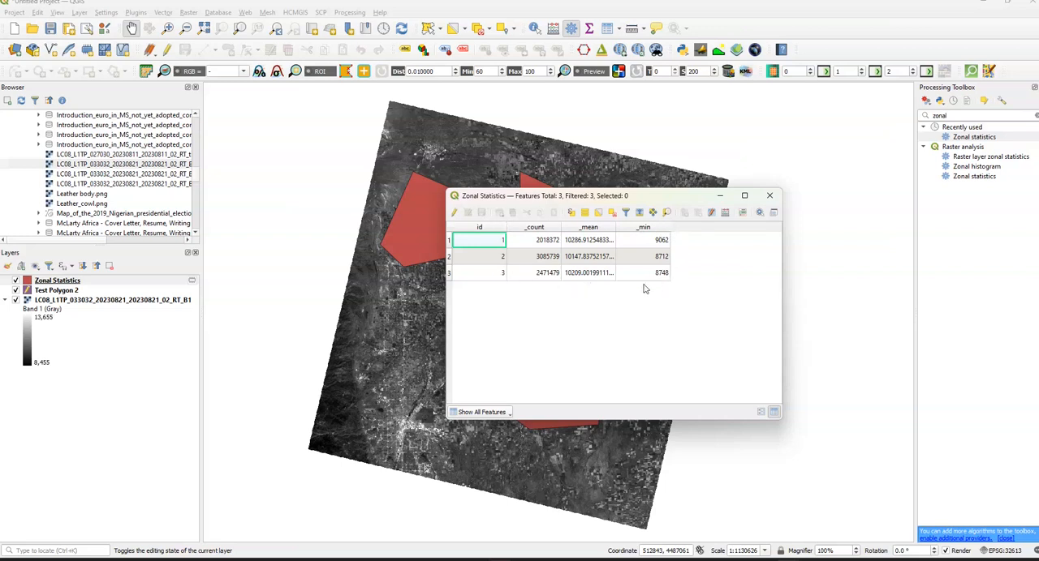
{"action": "mouse_move", "coordinate": [770, 195]}
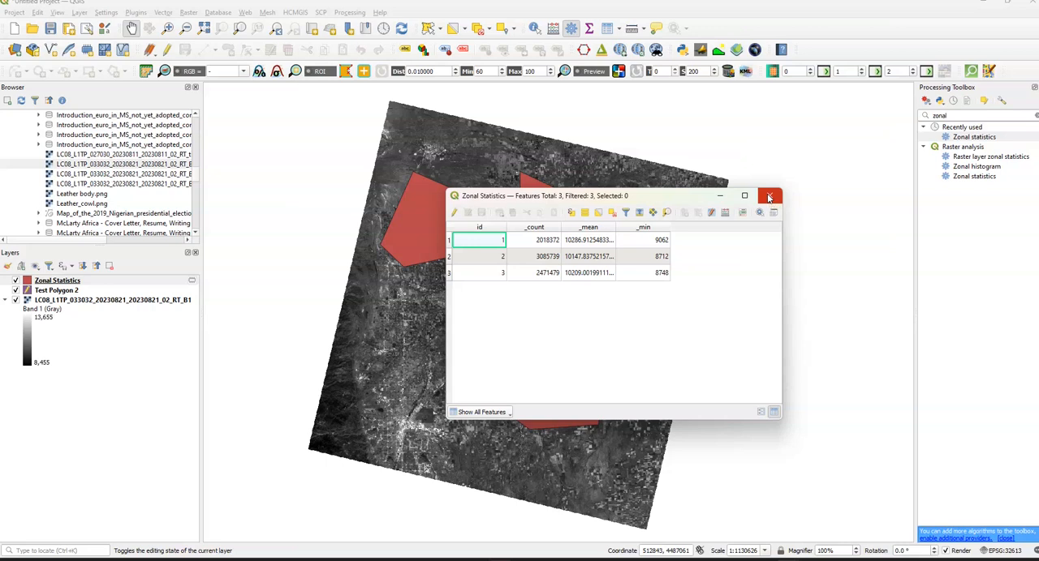
{"action": "left_click", "coordinate": [768, 195]}
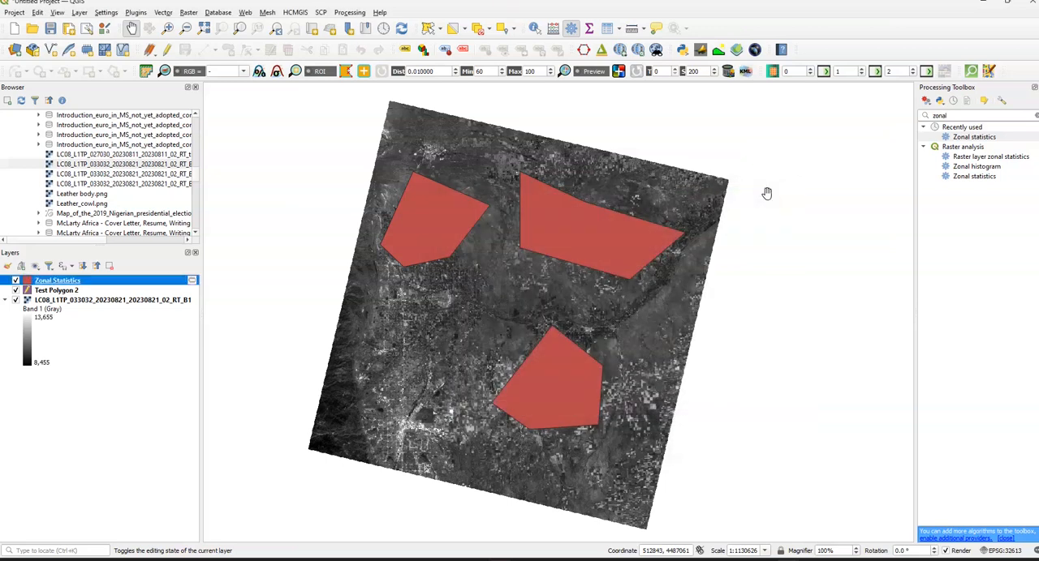
{"action": "mouse_move", "coordinate": [723, 249]}
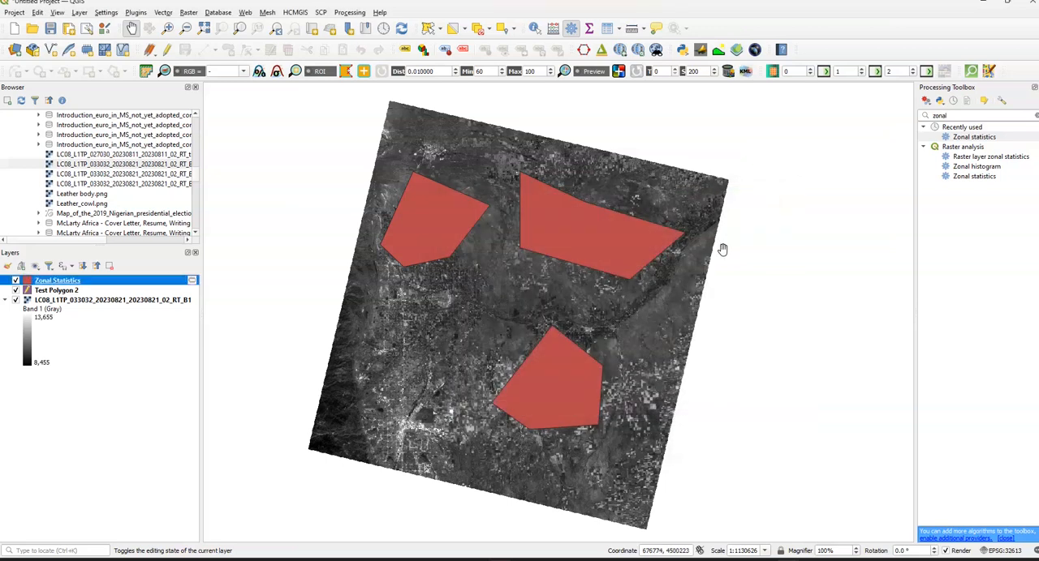